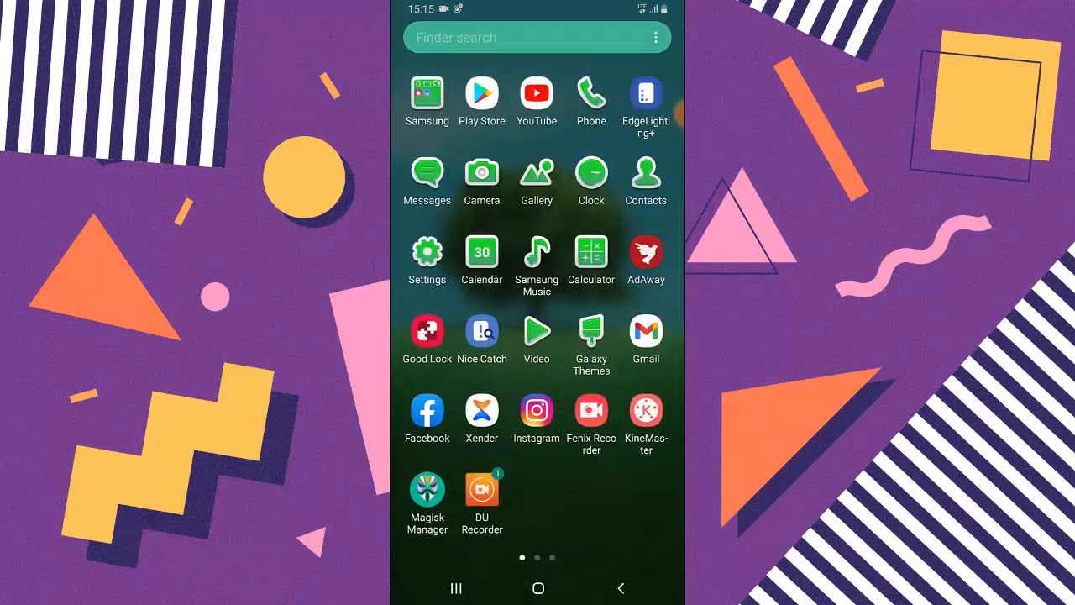
Launch Instagram, open the General chat and heart the 'Am good' message
left_click(536, 411)
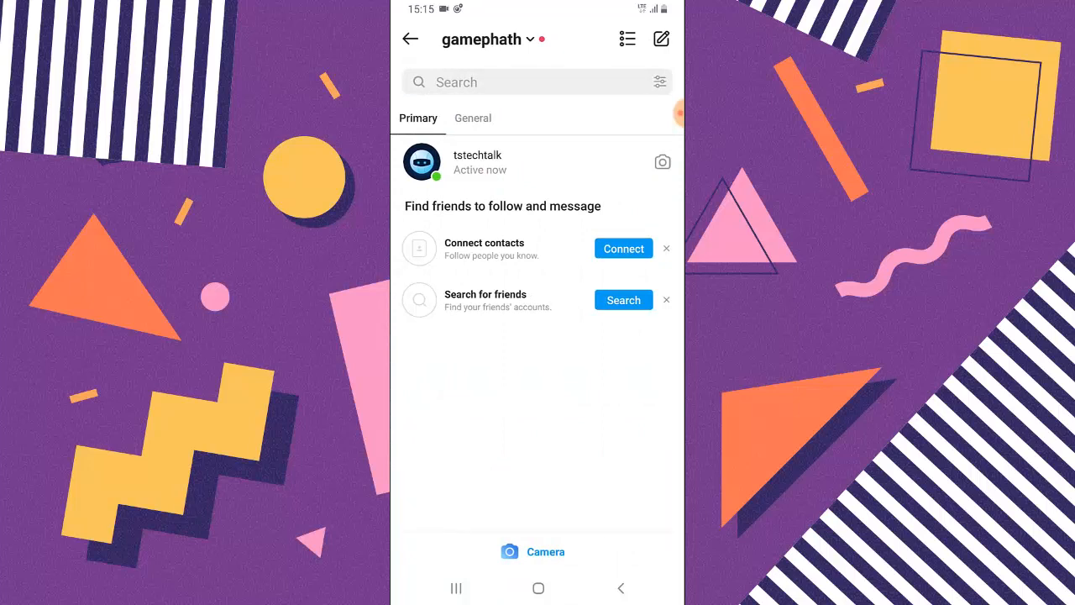
left_click(472, 117)
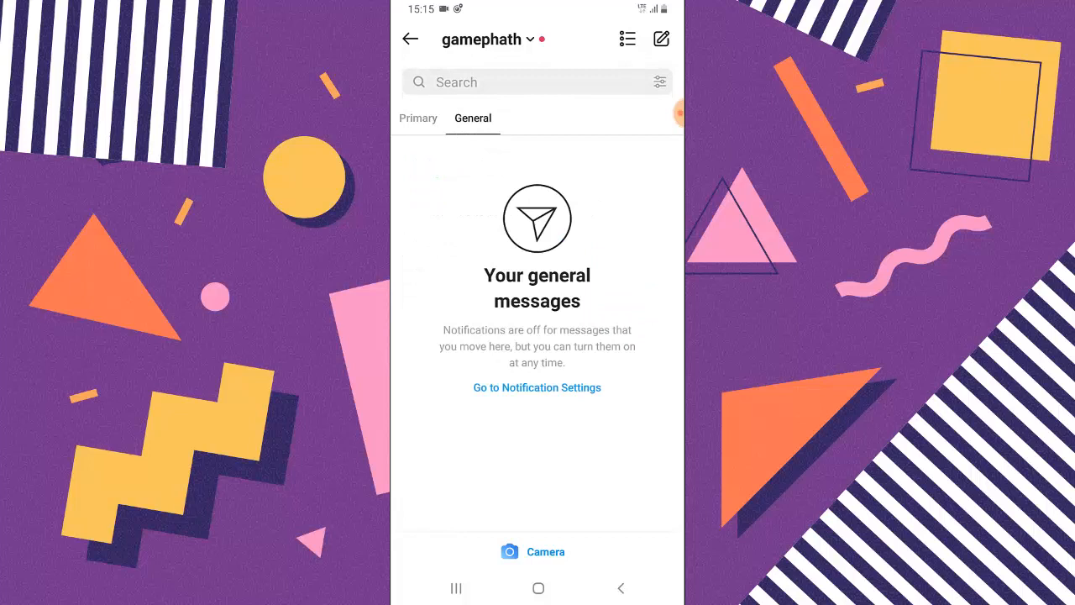
left_click(417, 118)
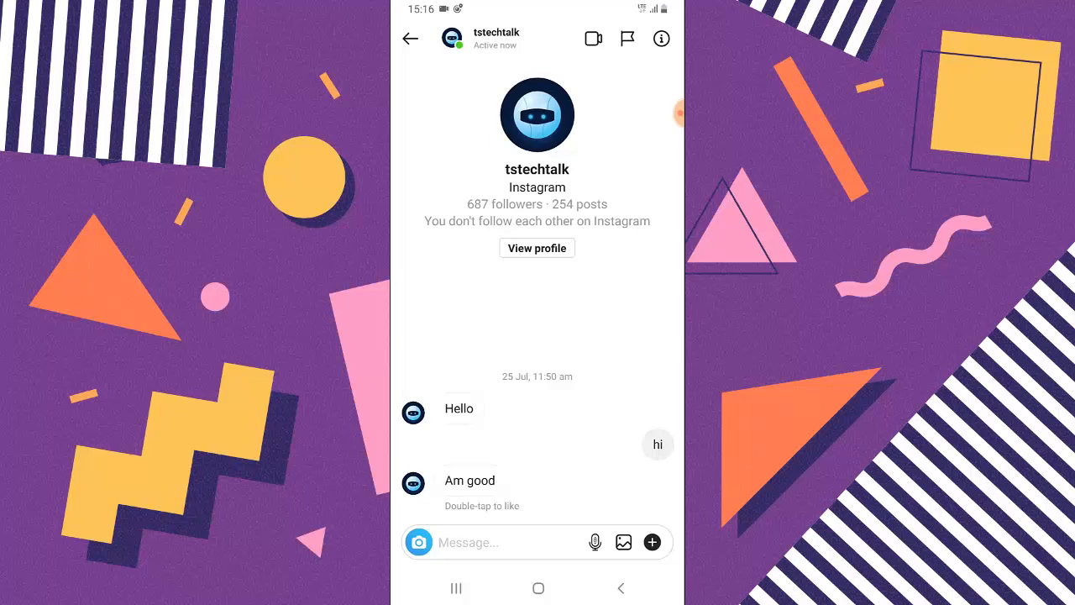
double_click(470, 481)
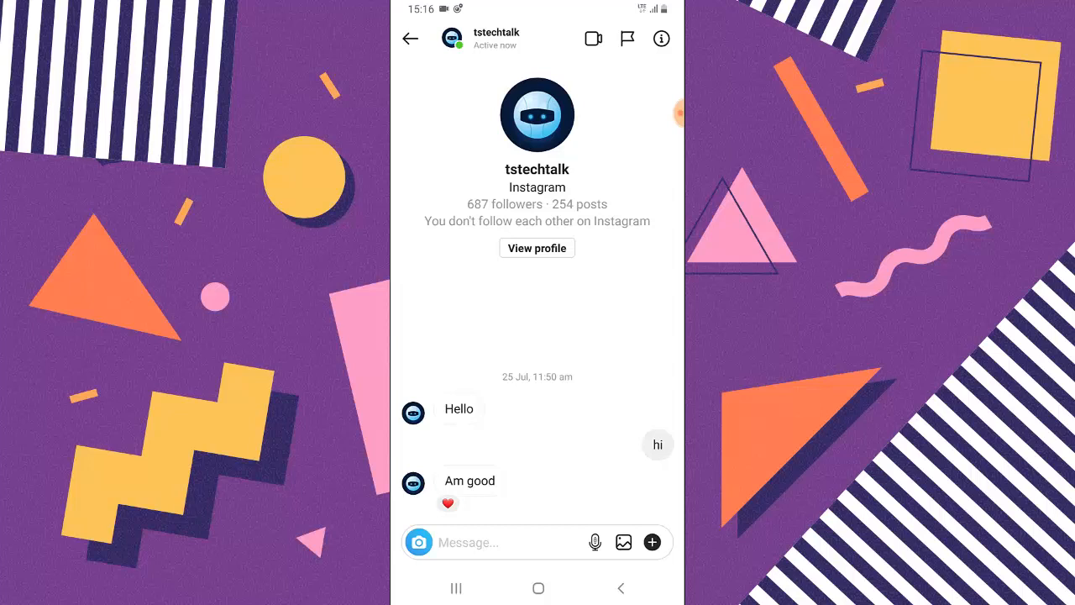
double_click(458, 409)
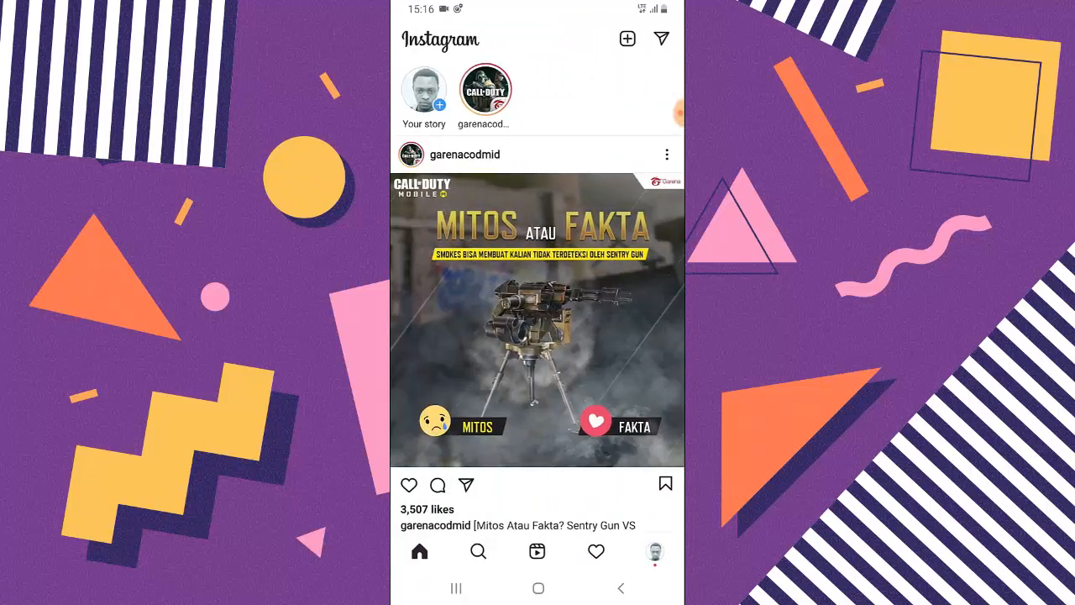
left_click(538, 588)
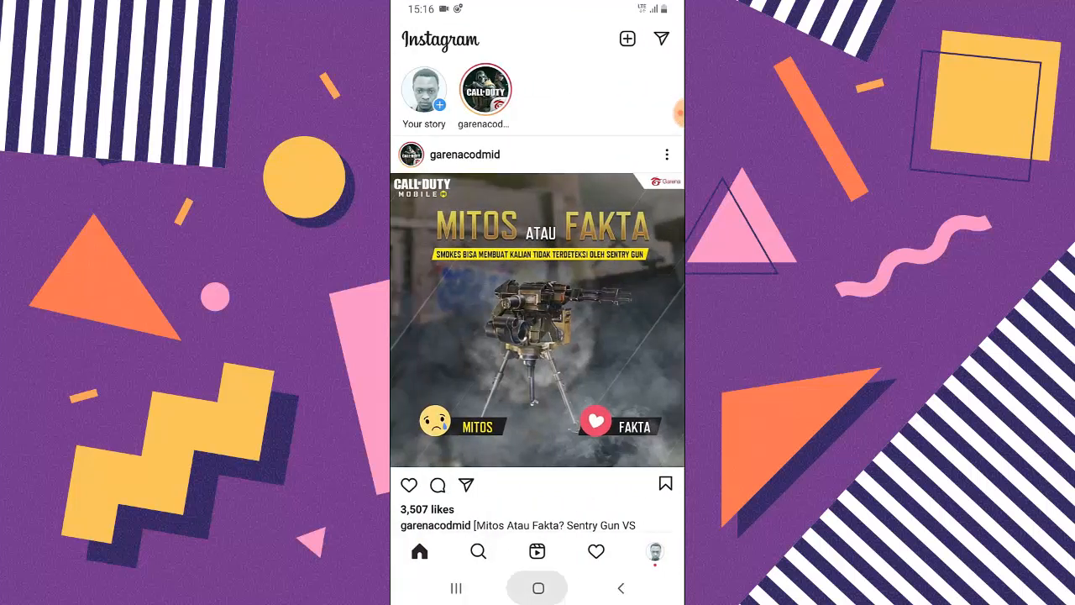
left_click(538, 588)
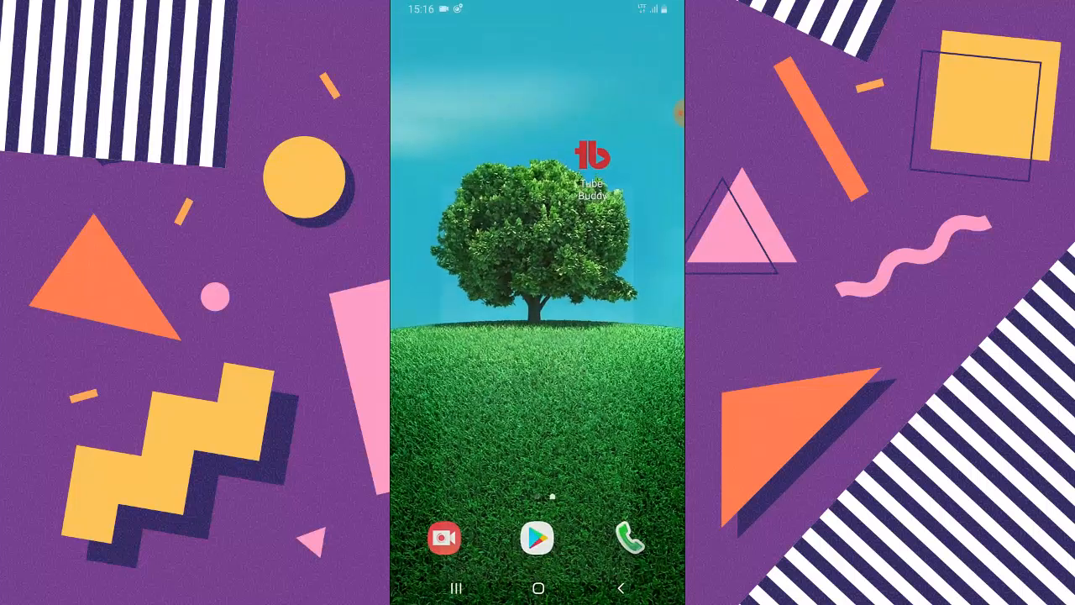
left_click(537, 540)
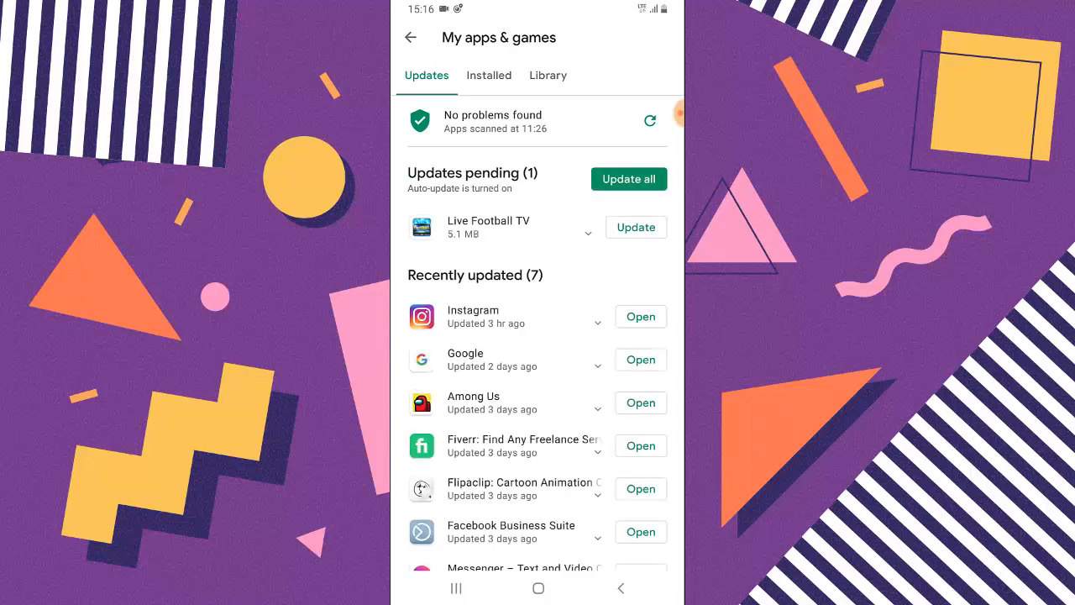
left_click(640, 317)
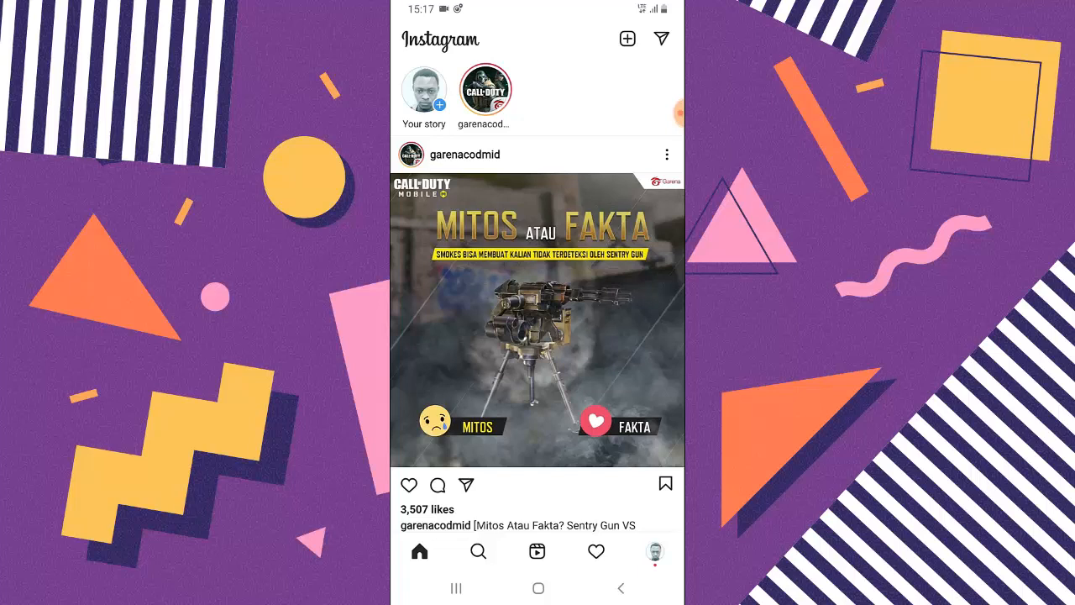
Switch to the tstechtalk account and show its direct messages inbox
left_click(655, 552)
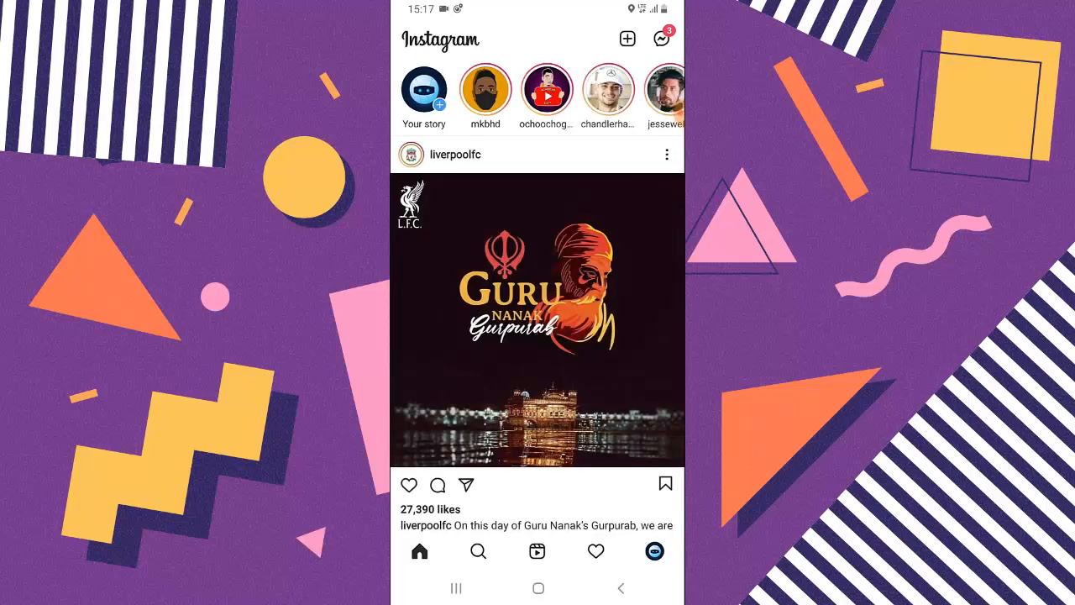
scroll("up", 3)
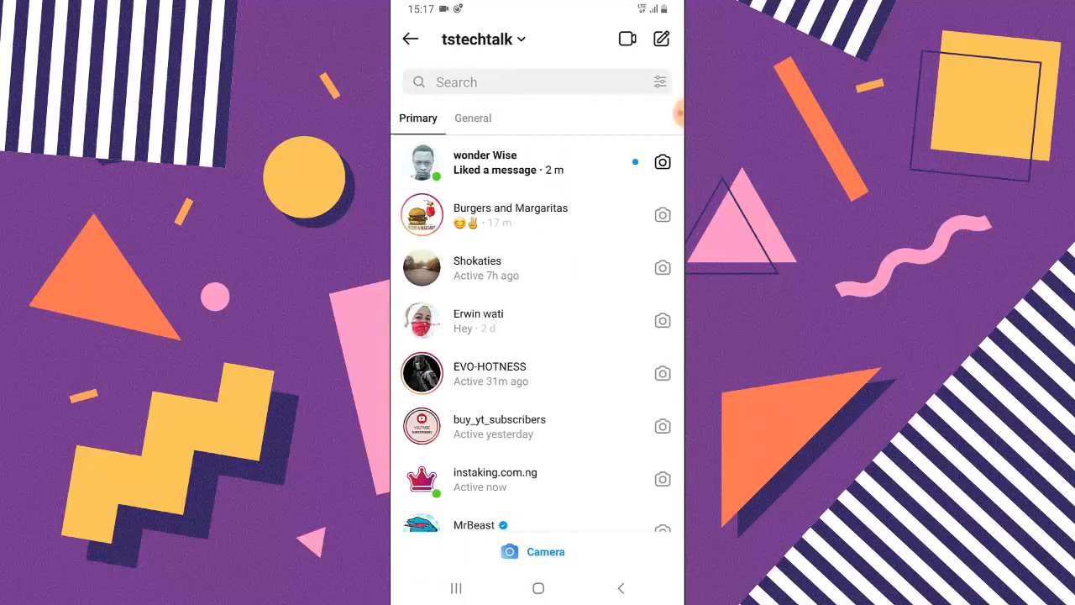
left_click(472, 117)
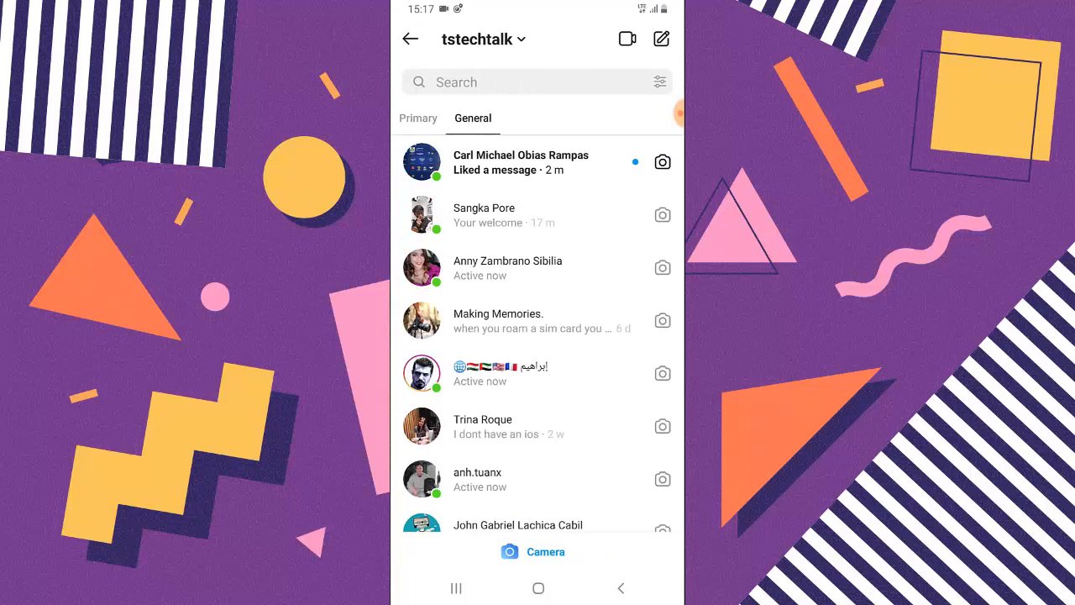
left_click(521, 162)
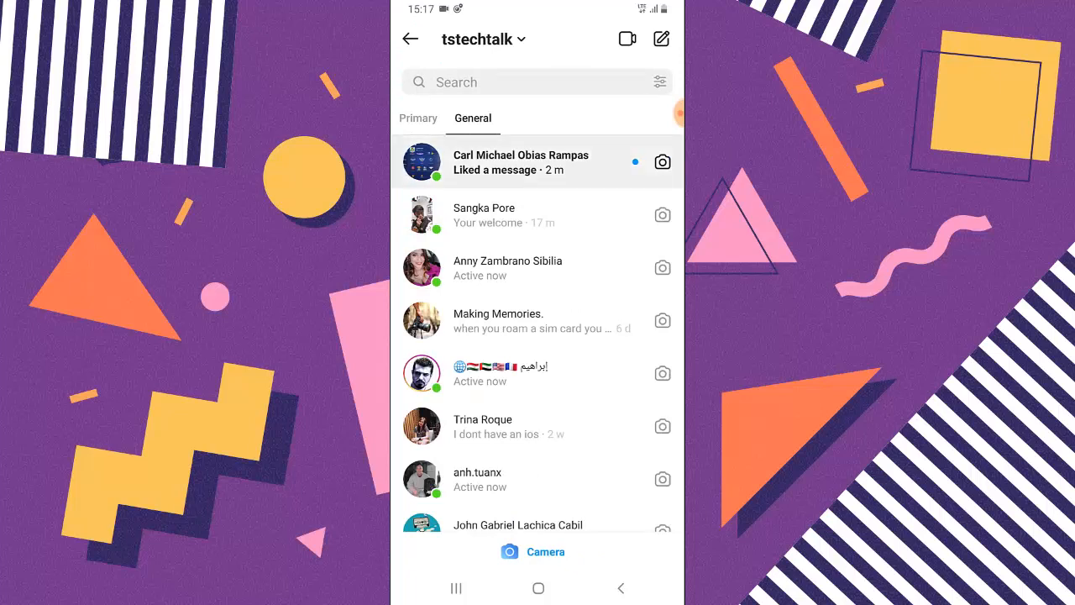
left_click(521, 162)
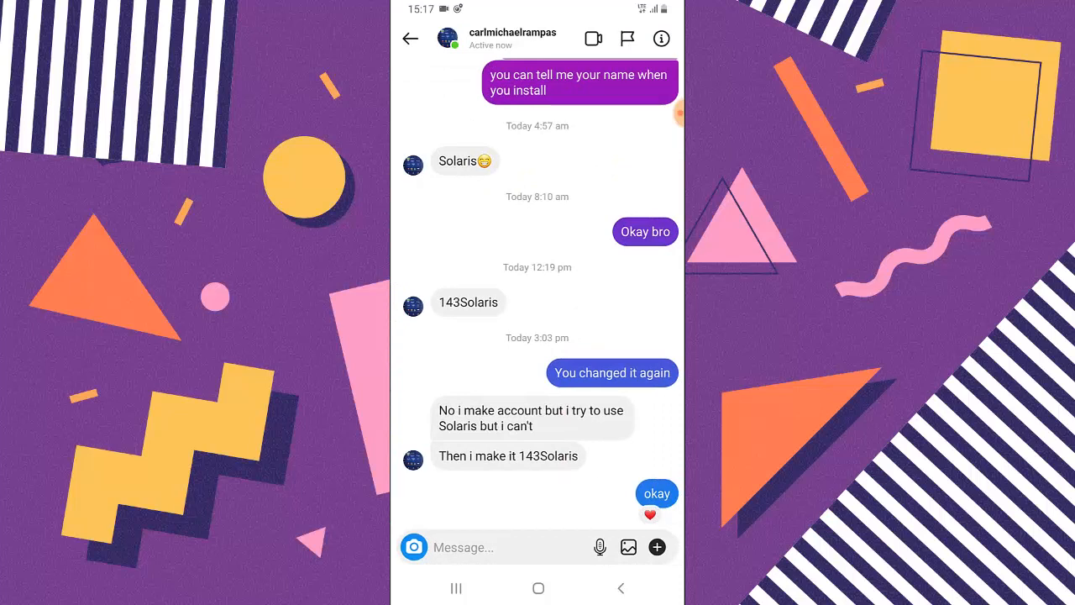
scroll("down", 3)
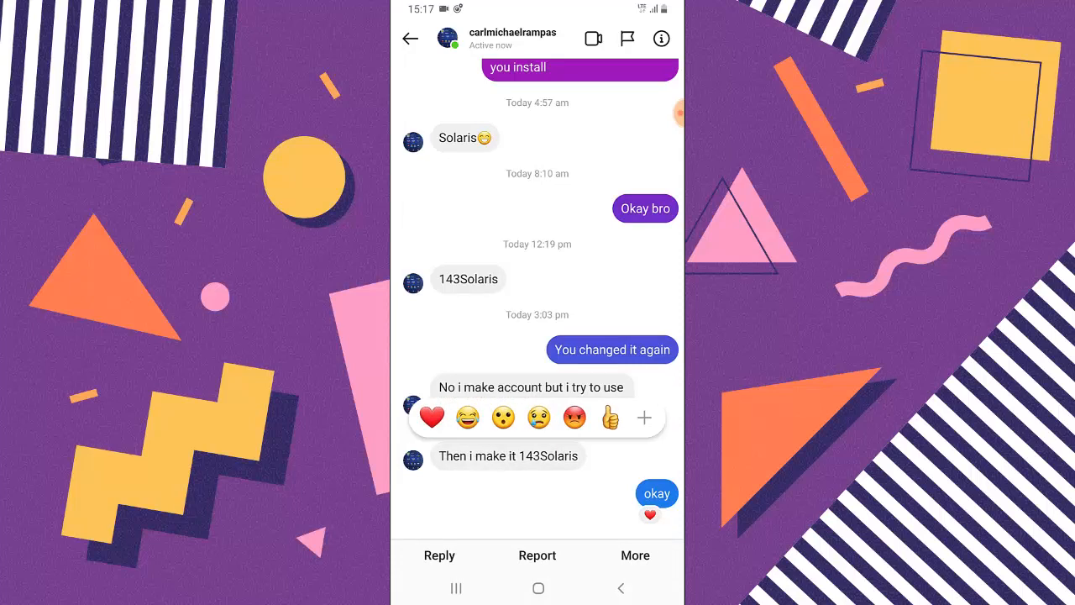
Add heart and sunglasses-face reactions to Carl's two messages, then go to your profile
left_click(644, 418)
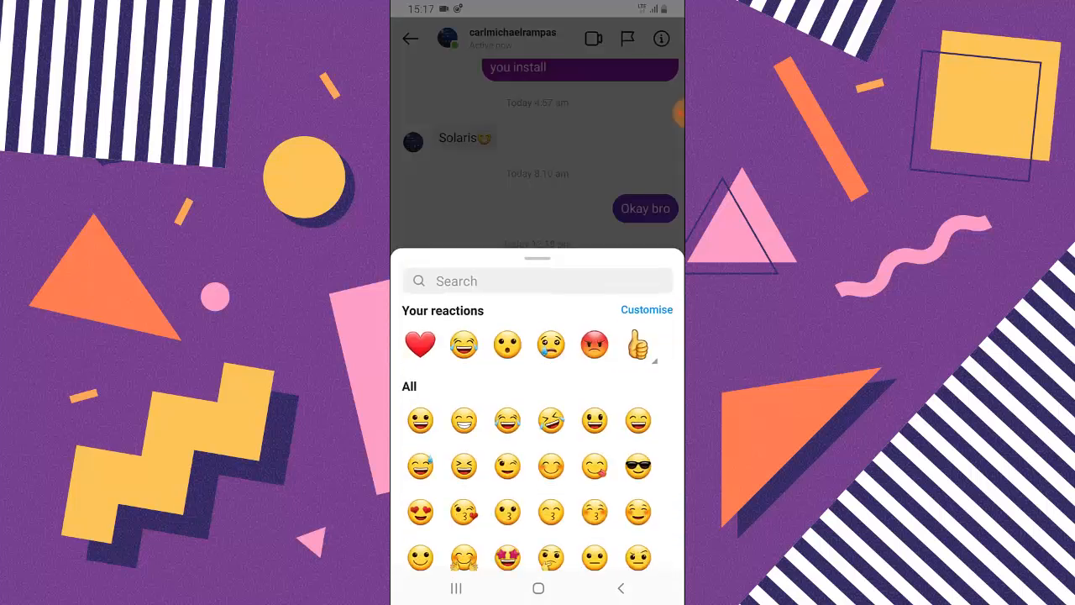
scroll("down", 3)
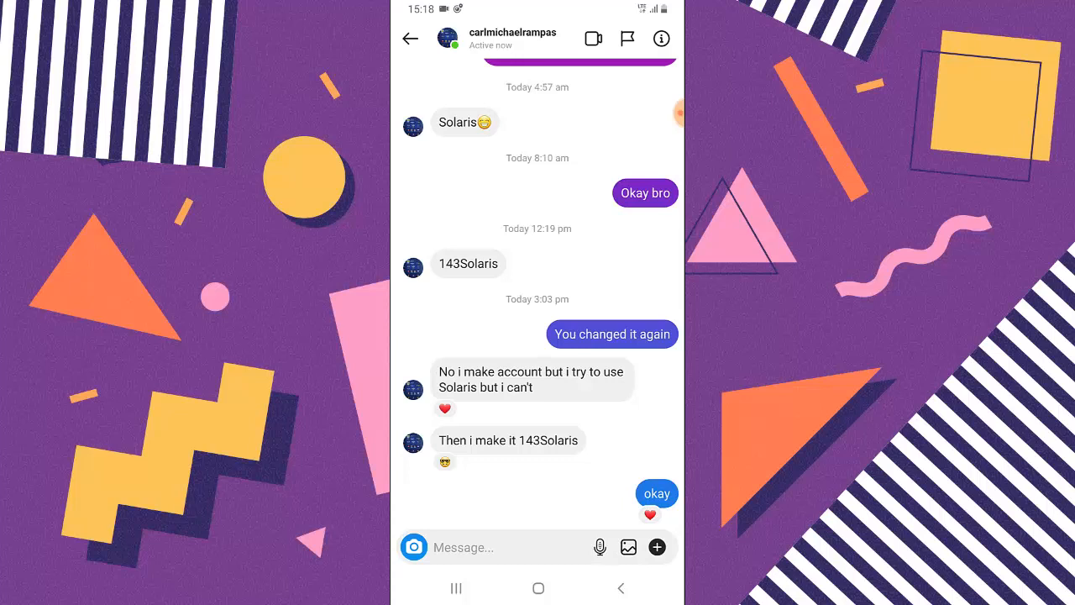
left_click(410, 38)
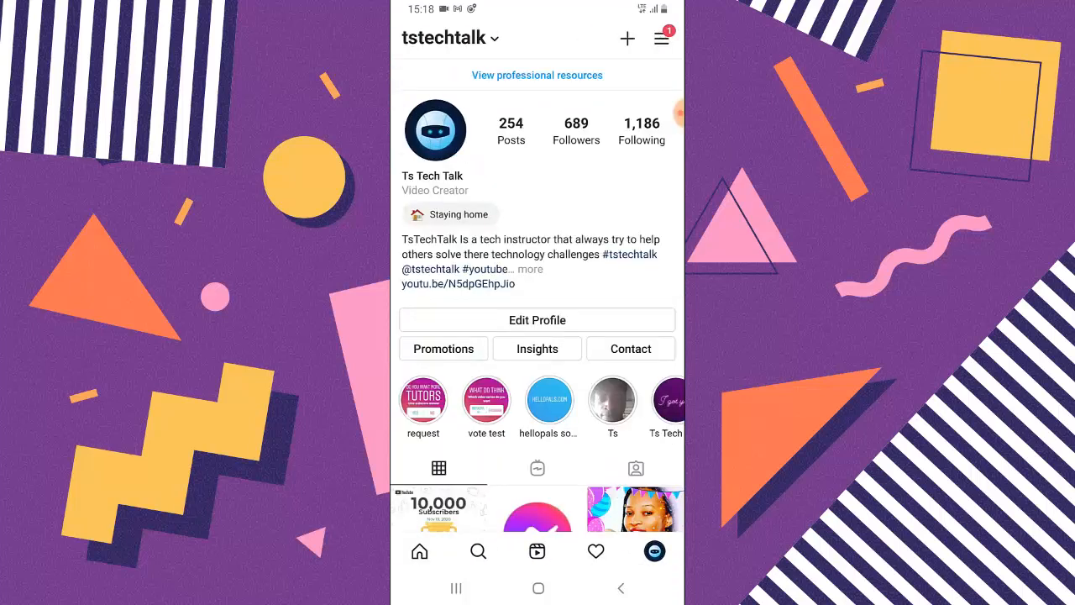
Go to Settings, Accounts Centre, then Accounts and profiles
left_click(662, 37)
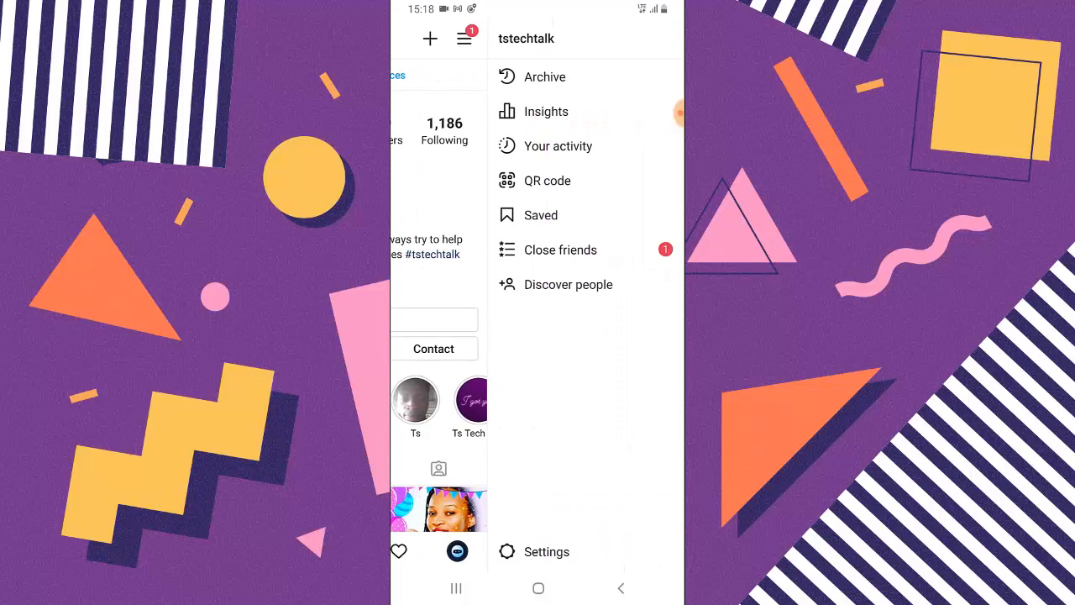
left_click(547, 551)
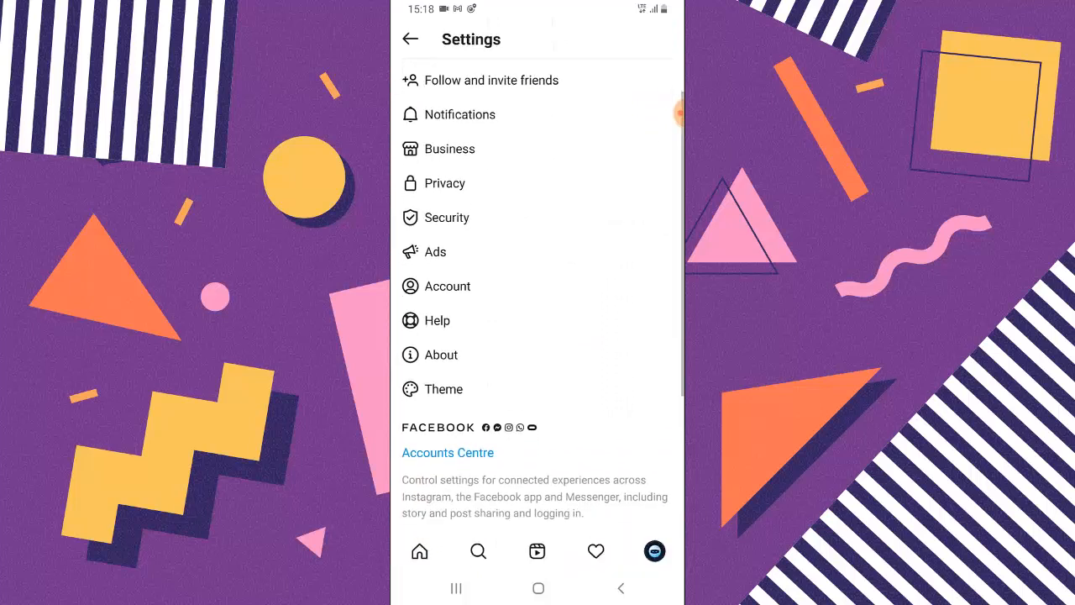
left_click(448, 452)
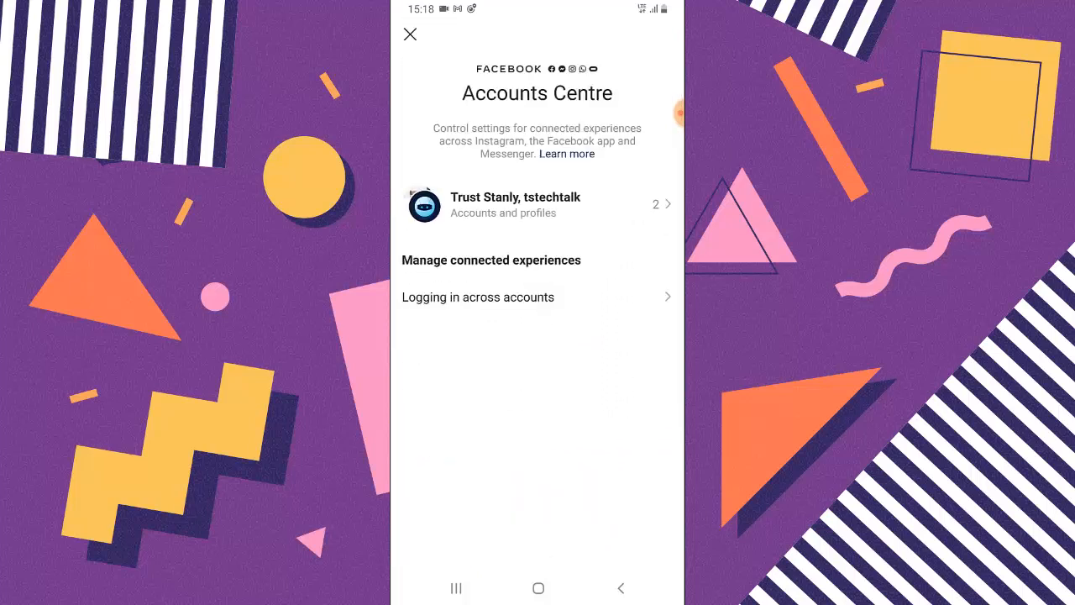
left_click(516, 204)
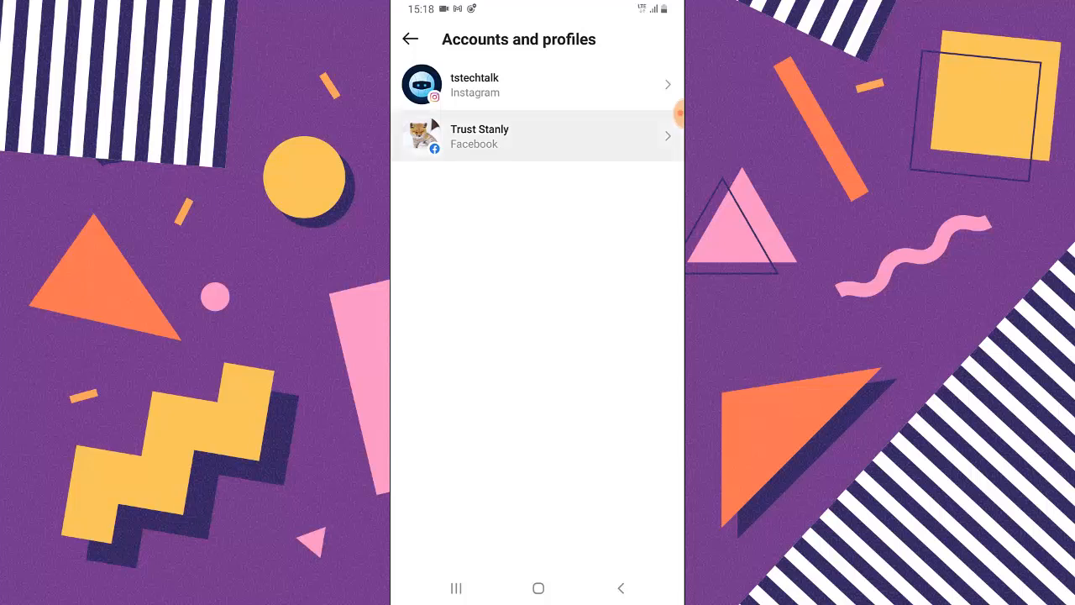
View Trust Stanly's linked Facebook account, then close Accounts Centre
left_click(538, 136)
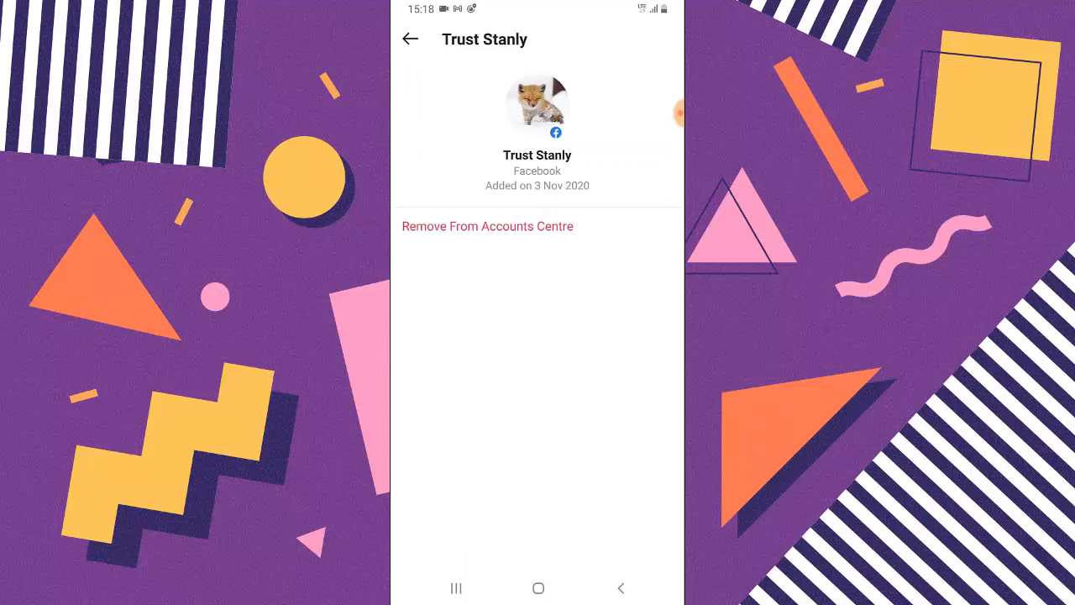
left_click(410, 39)
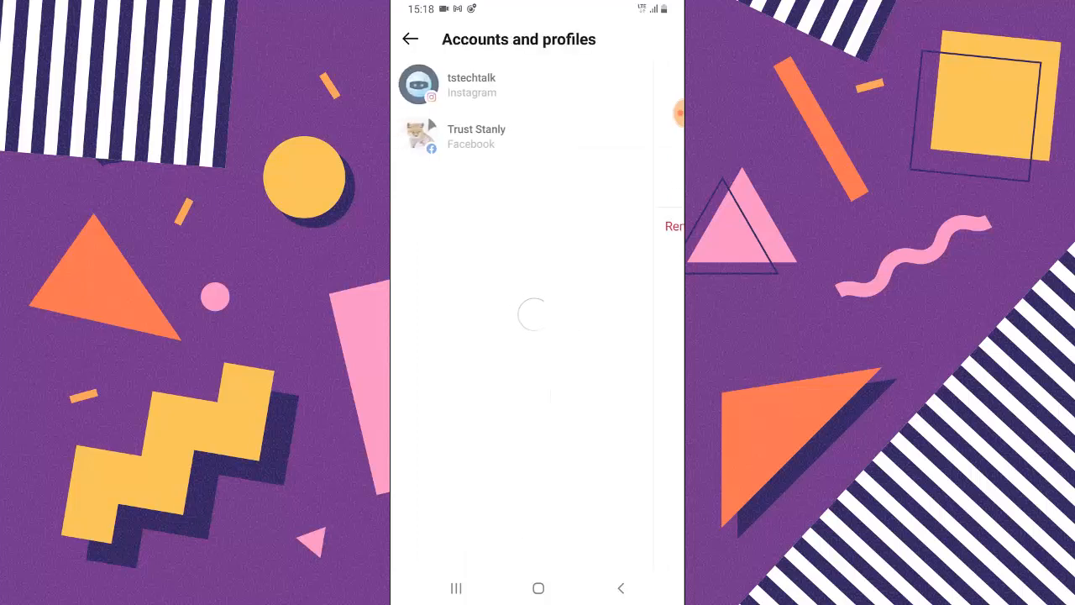
left_click(410, 39)
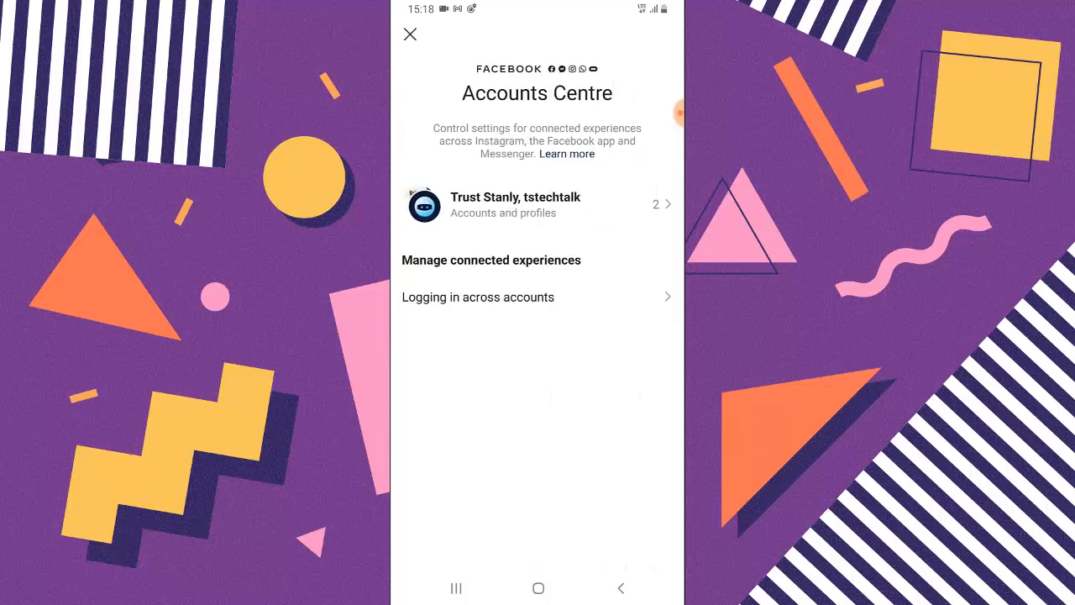
left_click(409, 34)
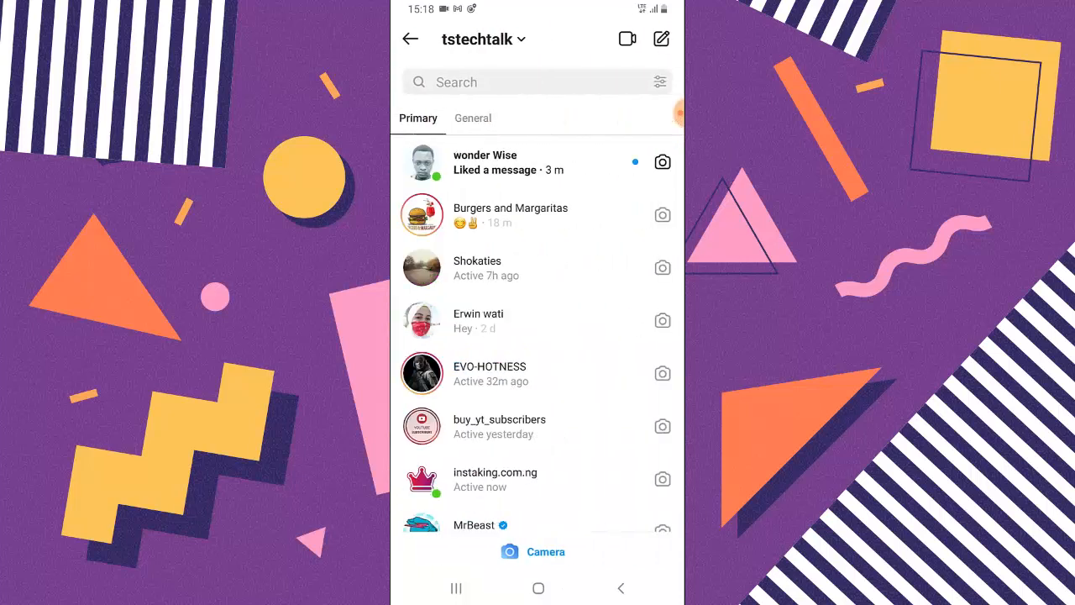
React to 'Lool. One day soon' in Burgers and Margaritas, then return to the inbox
left_click(486, 162)
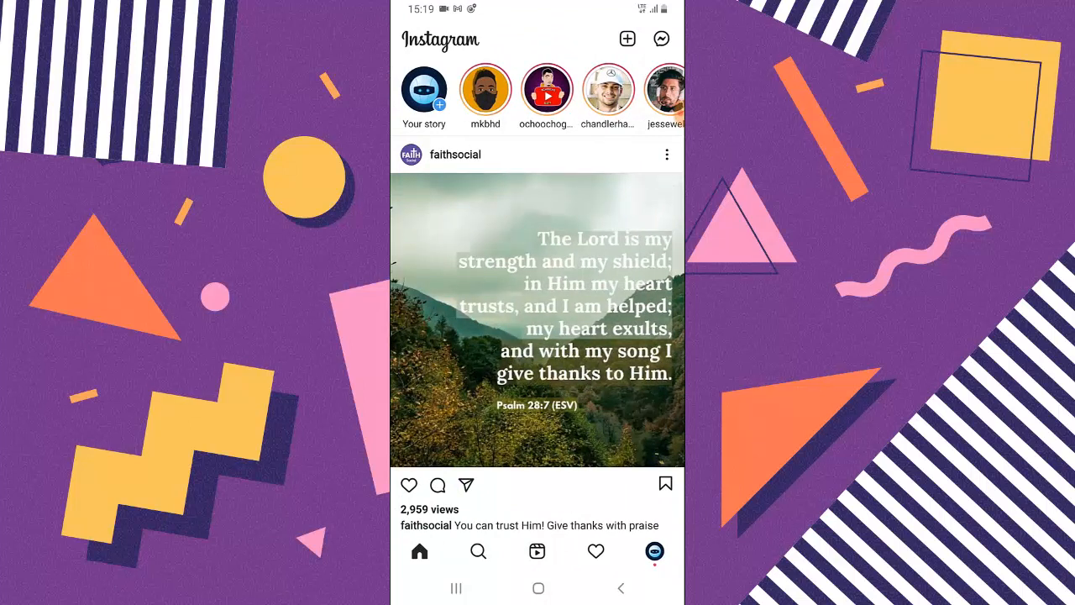
scroll("down", 3)
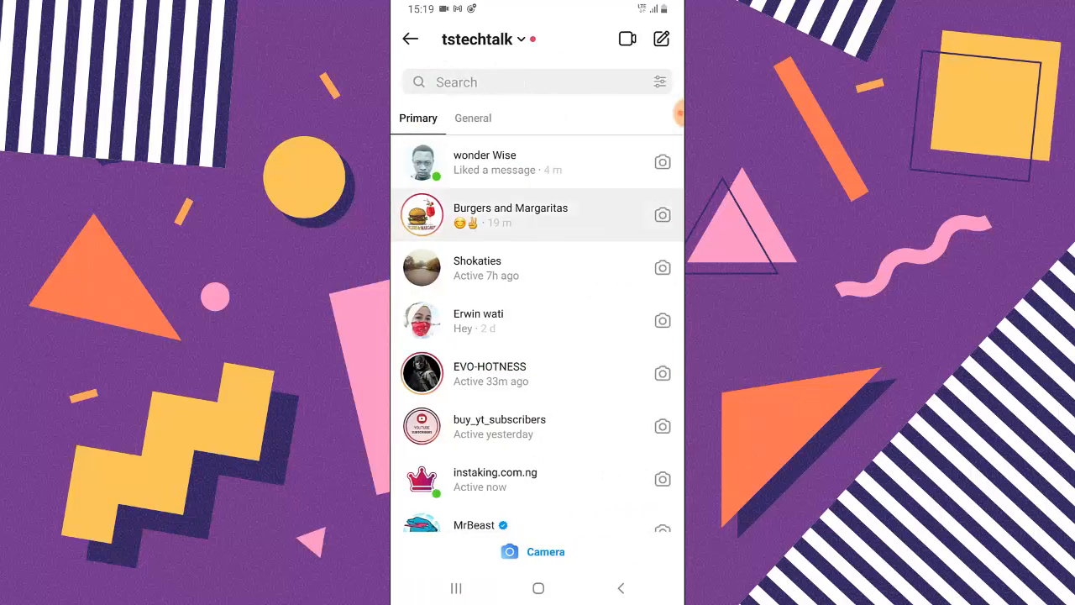
left_click(510, 215)
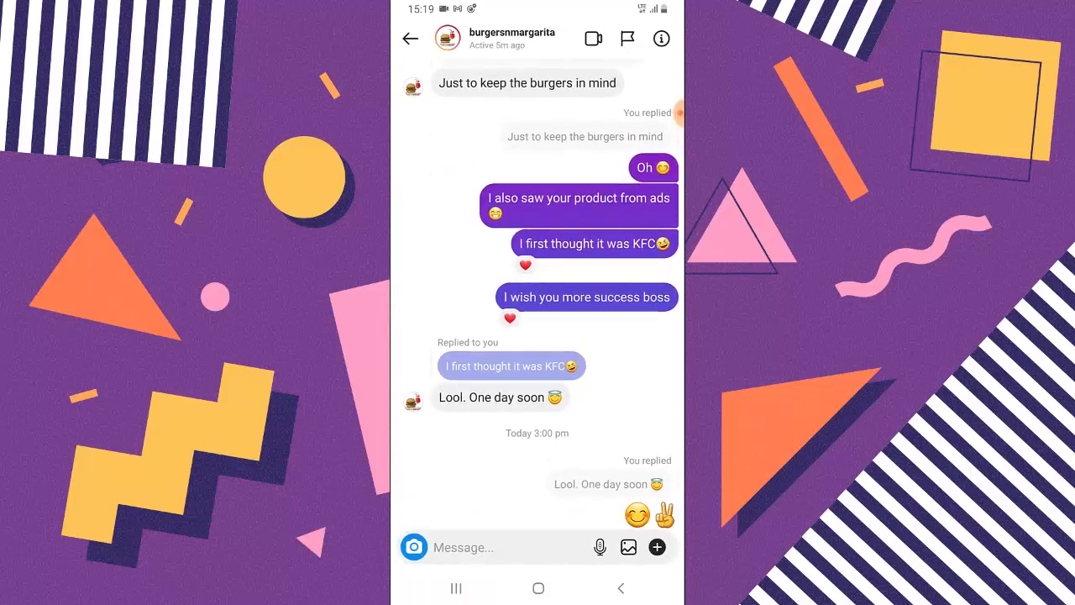
left_click(504, 366)
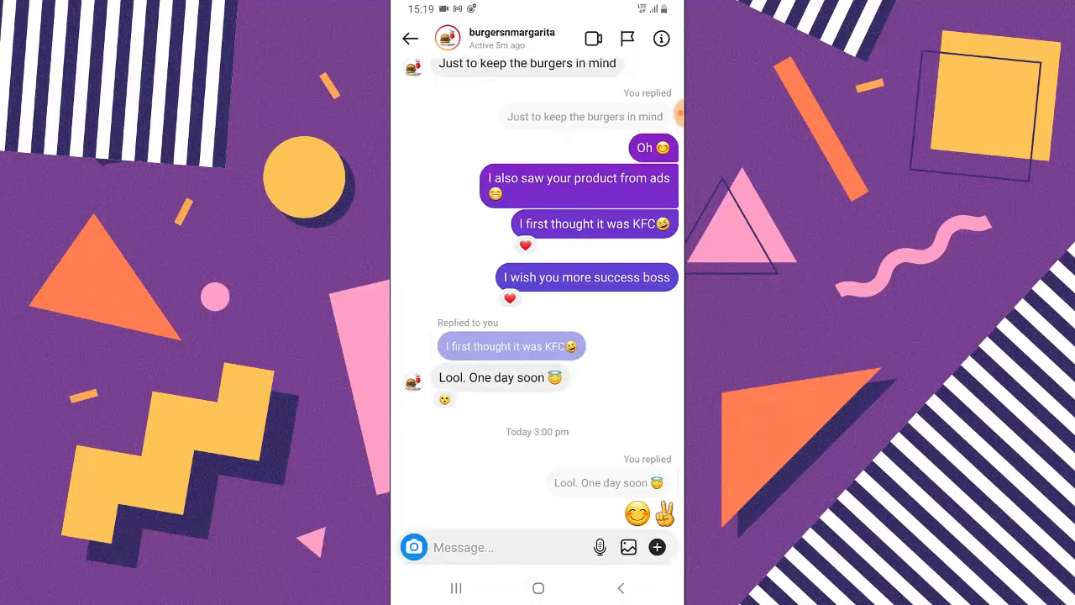
left_click(411, 39)
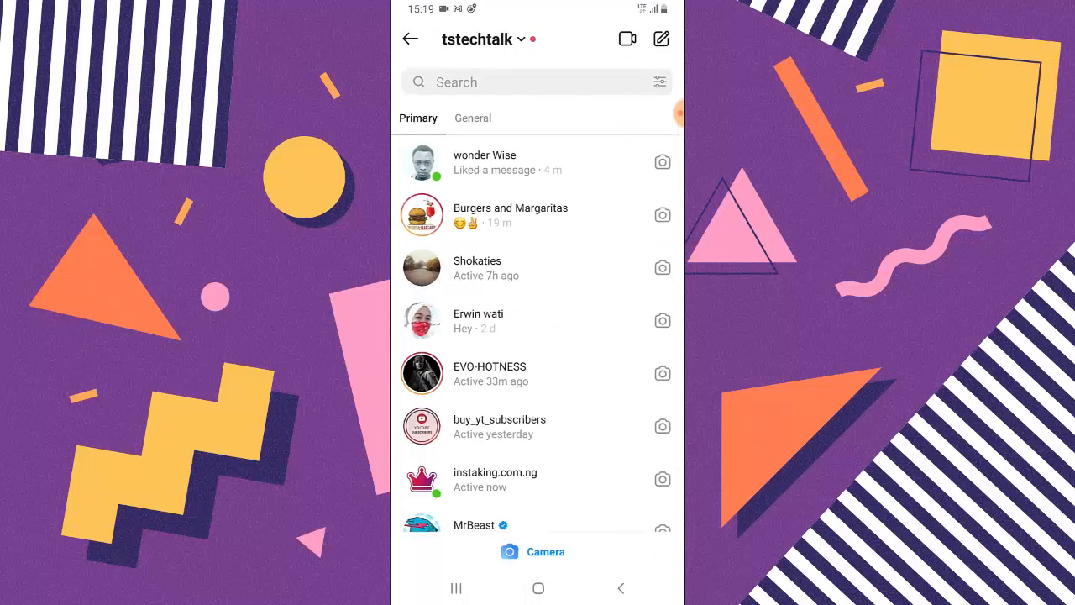